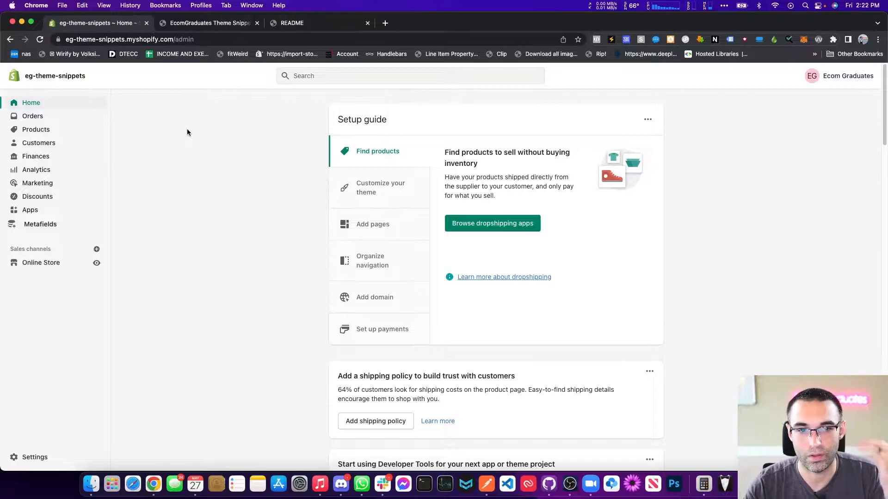
mouse_move(182, 241)
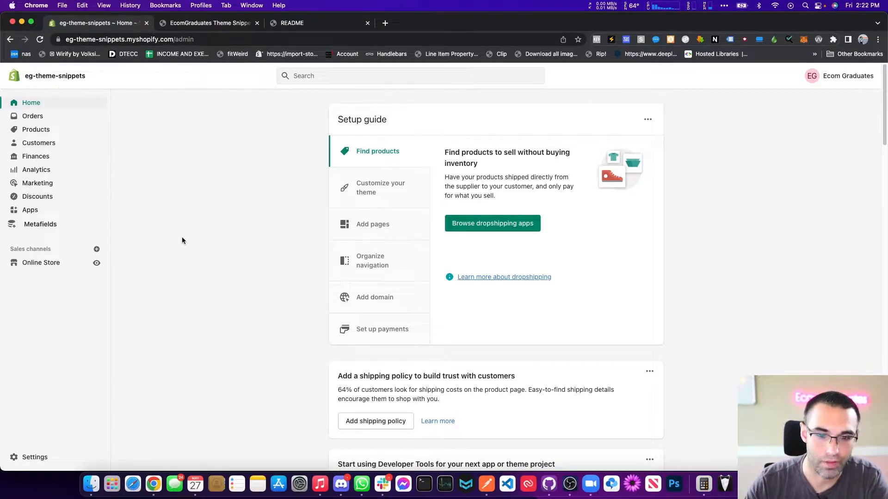
- Open the code editor for the Dawn no testimonials theme from Online Store > Themes
click(41, 262)
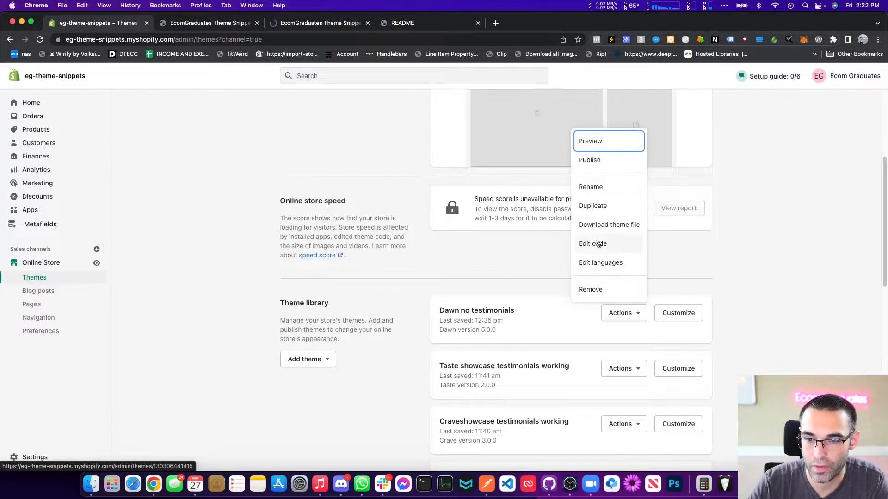
click(592, 243)
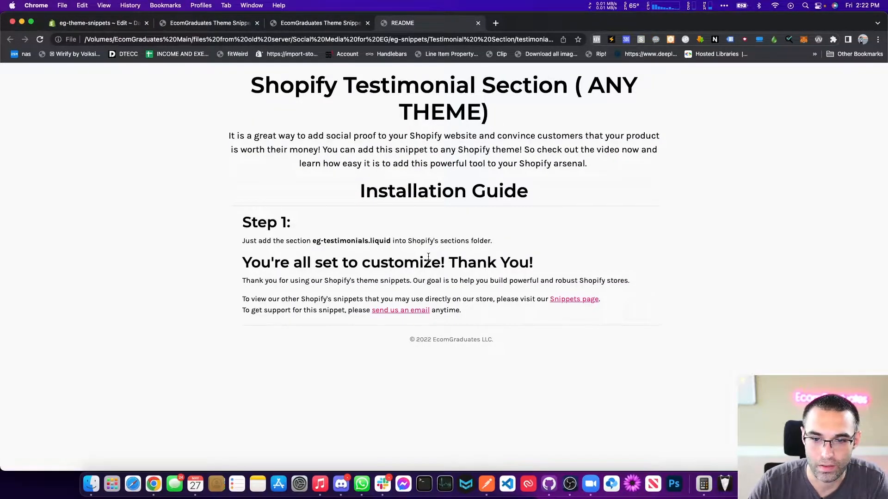
mouse_move(90, 484)
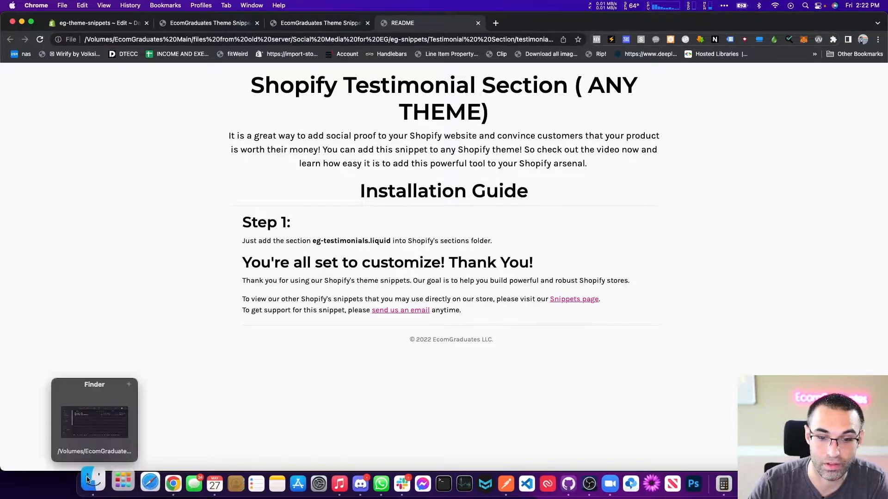
- Copy the section name eg-testimonials from the README and return to the code editor
click(91, 419)
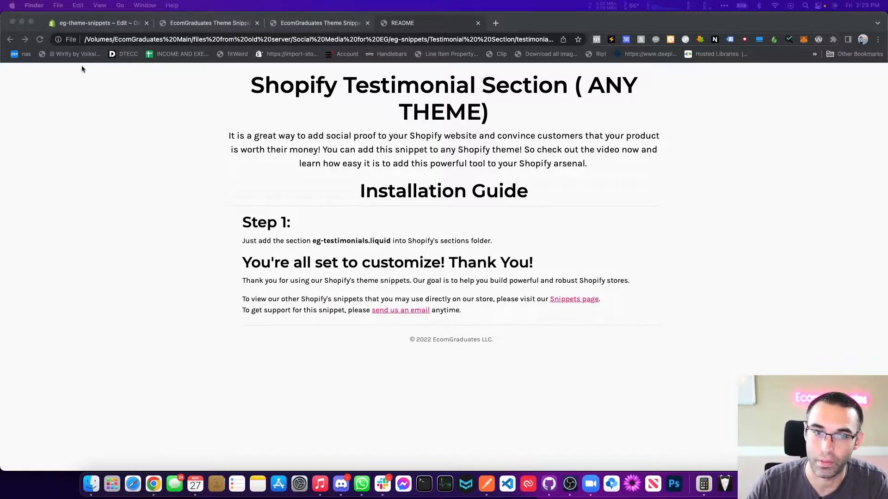
click(96, 22)
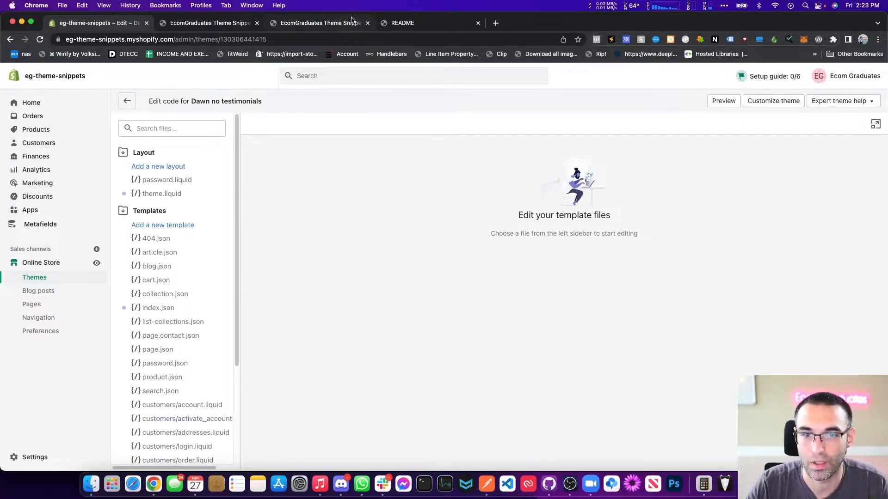
mouse_move(426, 25)
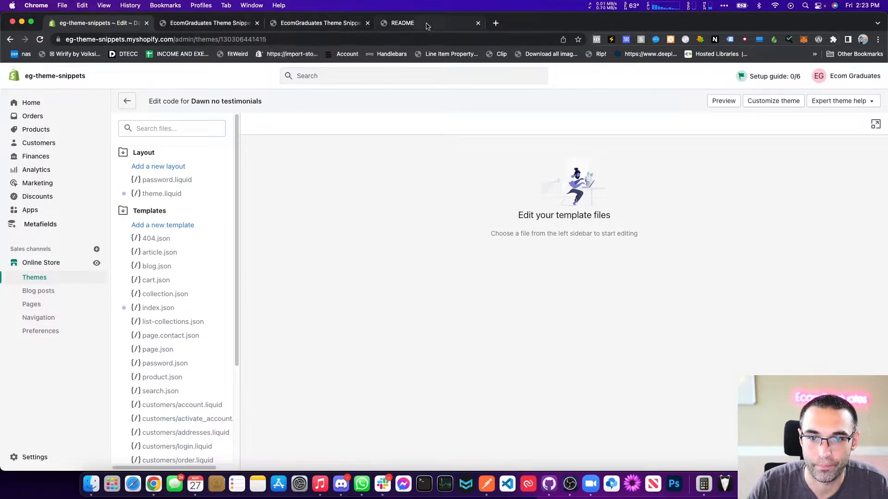
click(401, 23)
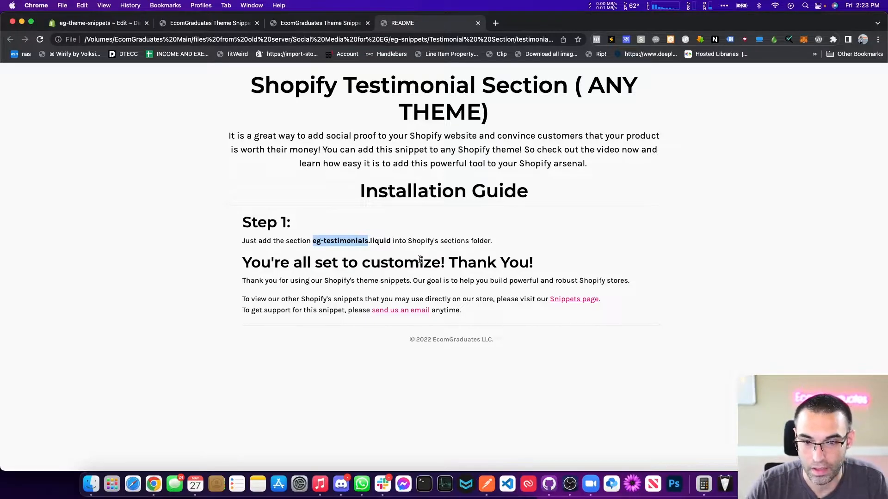
click(96, 23)
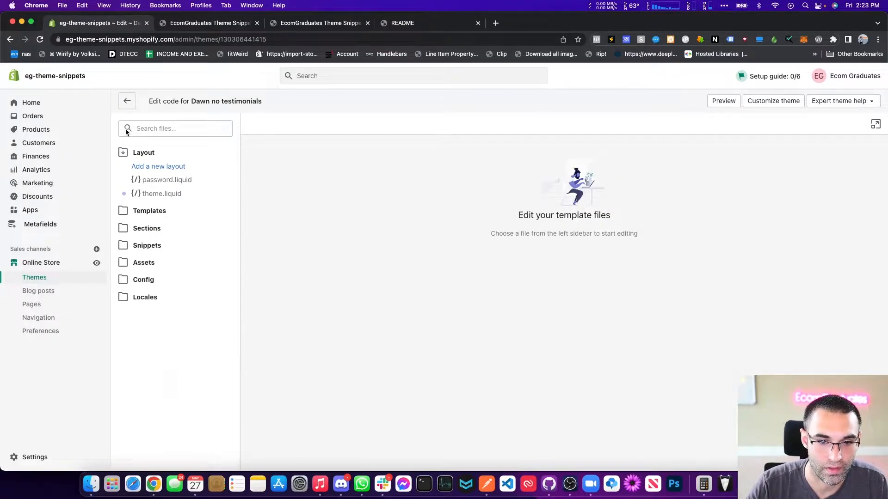
- Collapse Layout, expand Sections, and name a new section eg-testimonials
click(143, 152)
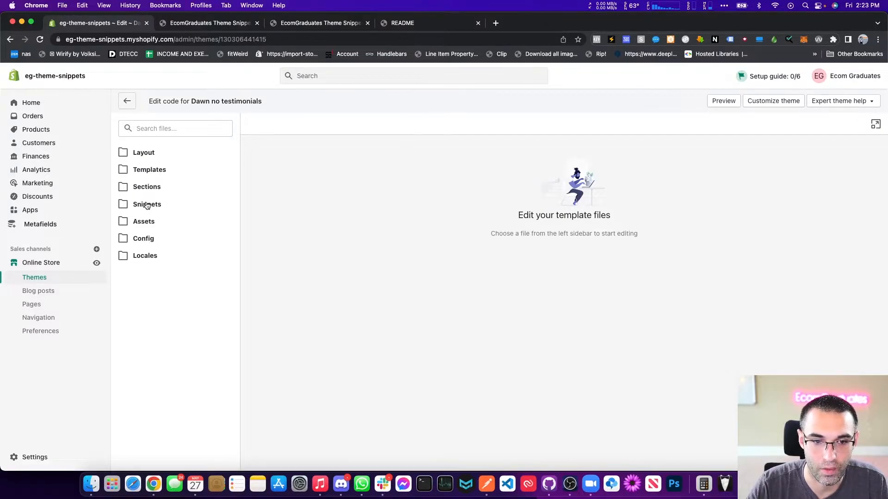
click(146, 187)
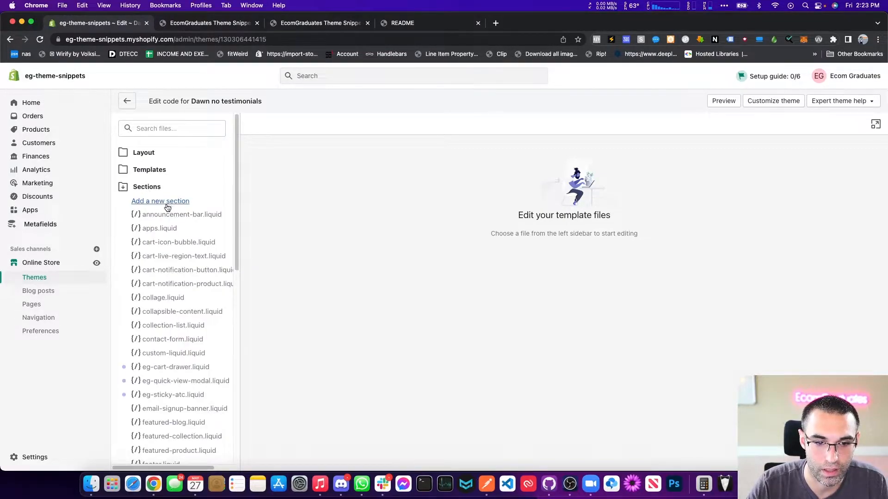
click(161, 200)
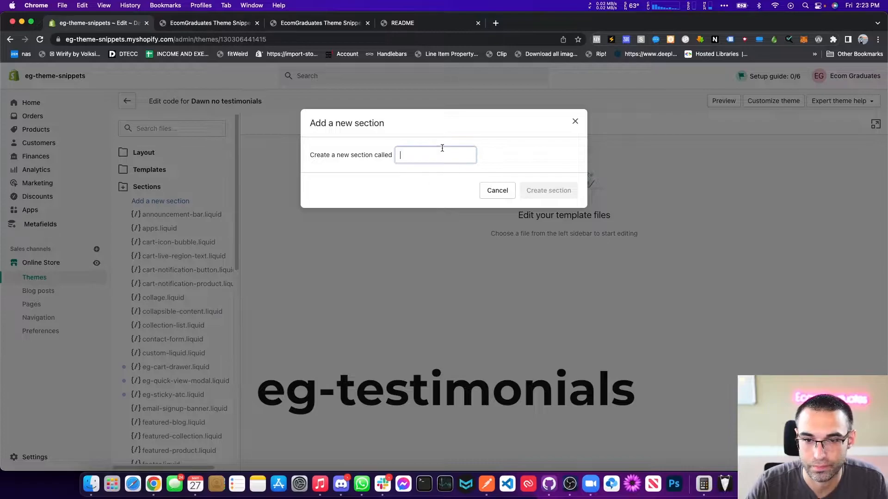
text(eg-testimonials)
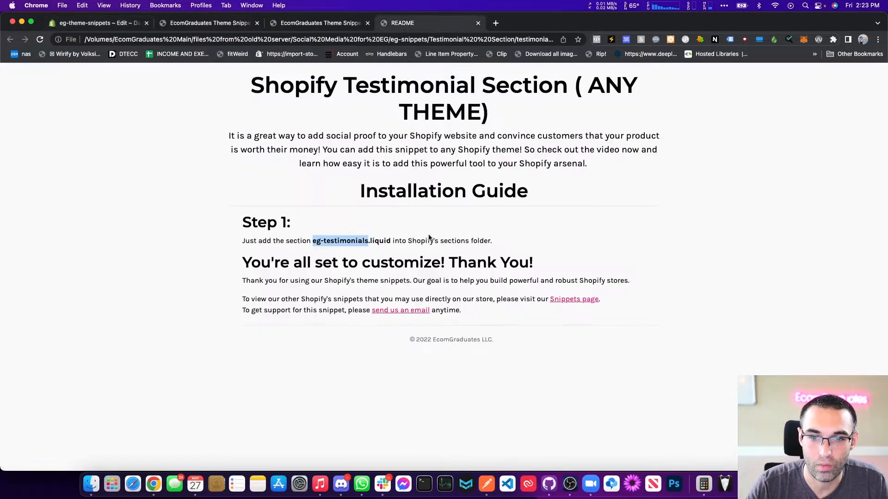
mouse_move(417, 259)
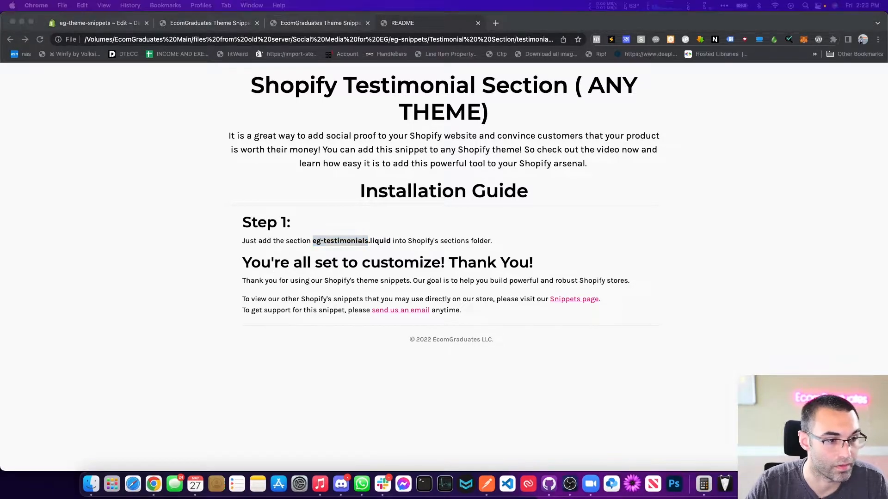
- Open eg-testimonials.rtf in TextEdit and copy its full Liquid code
click(91, 484)
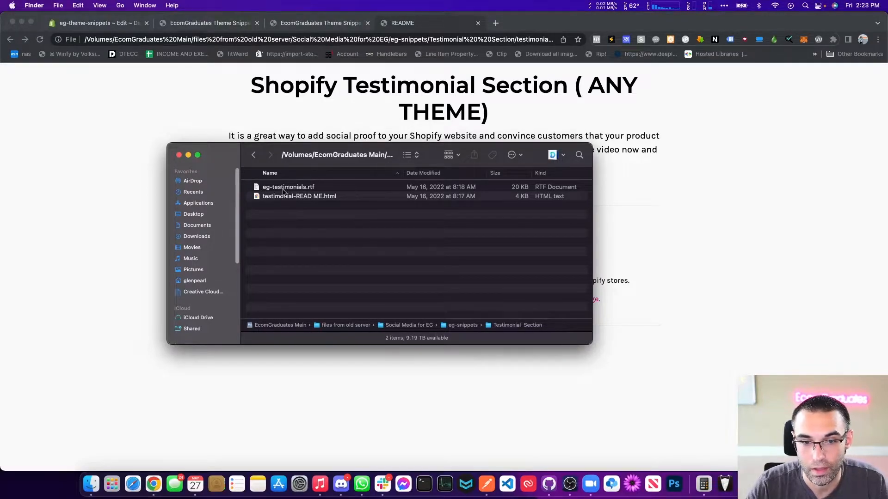
double_click(288, 187)
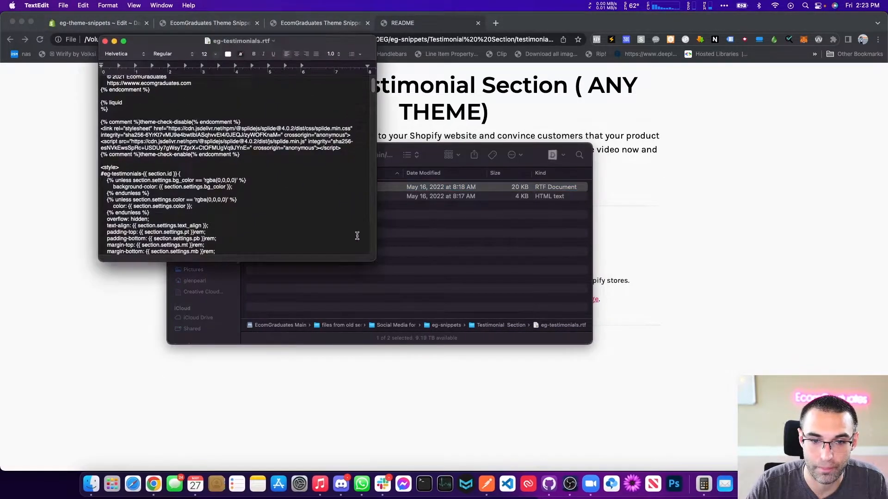
scroll(up, 3)
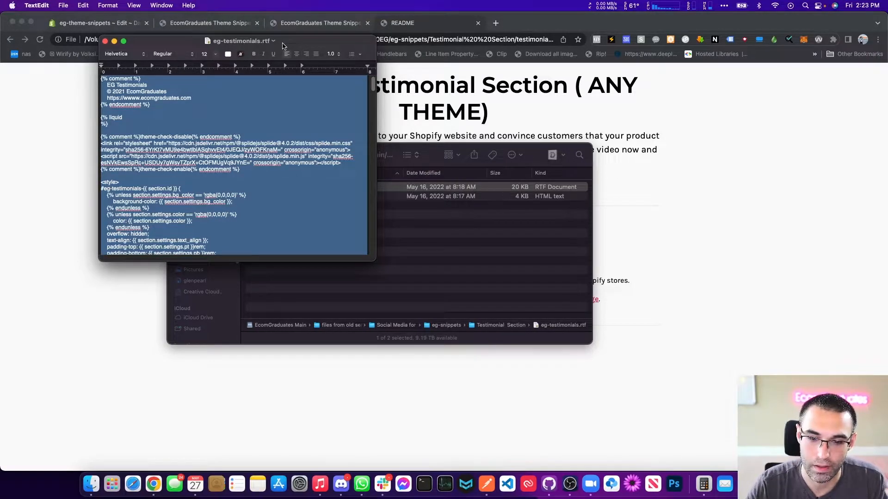
mouse_move(631, 483)
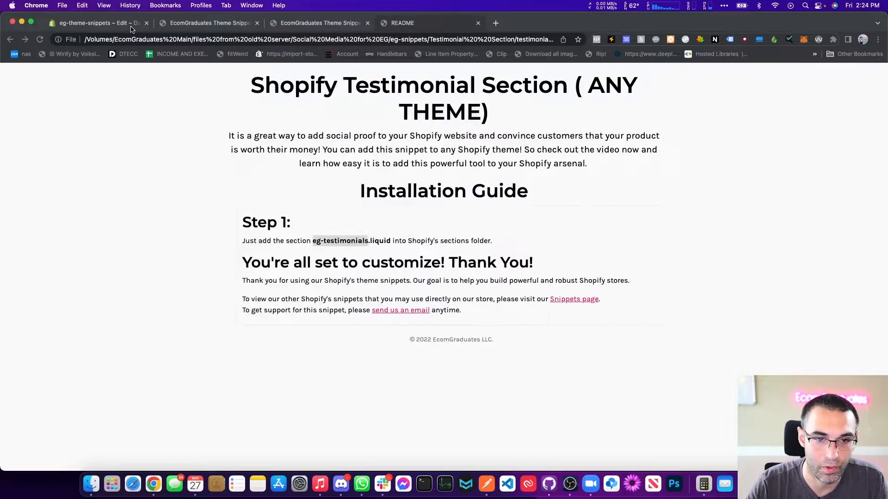
- Paste the testimonials code into eg-testimonials.liquid and save it
click(96, 22)
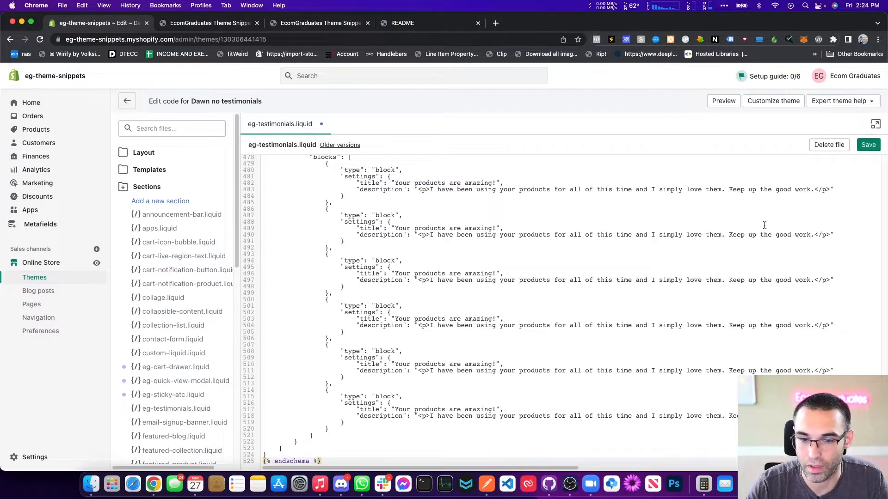
click(867, 145)
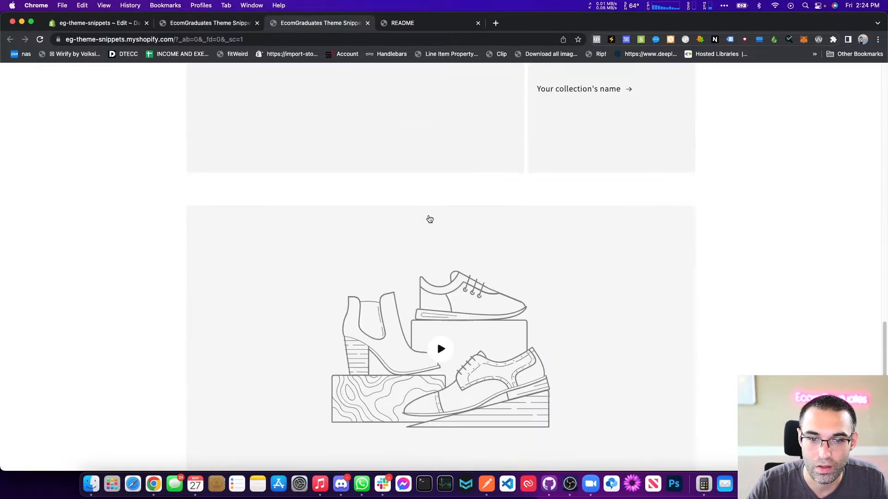
- Preview the storefront homepage, then open the theme customizer's Add section list
scroll(up, 3)
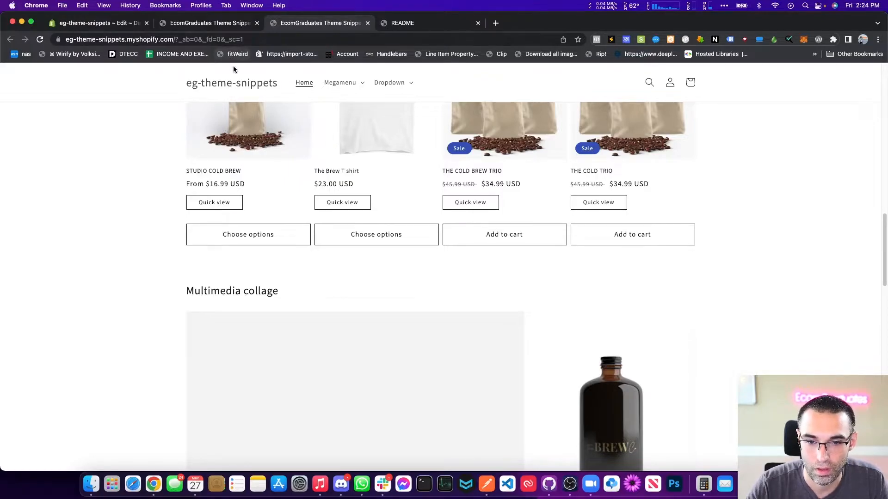
scroll(up, 3)
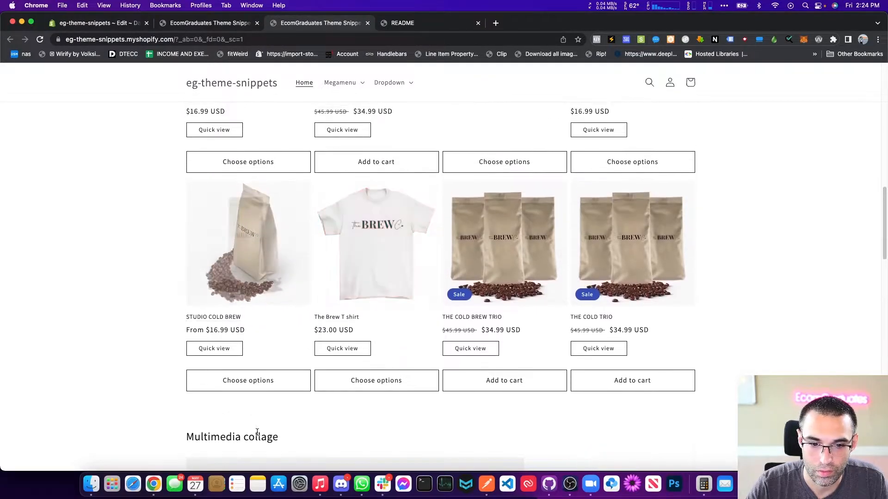
click(96, 22)
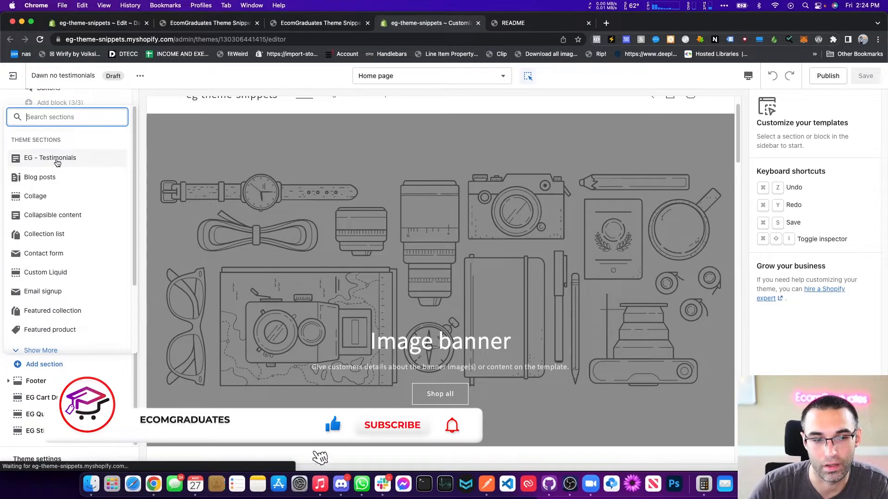
- Add EG - Testimonials to the home page, give the first testimonial a woman's photo, and save
click(50, 158)
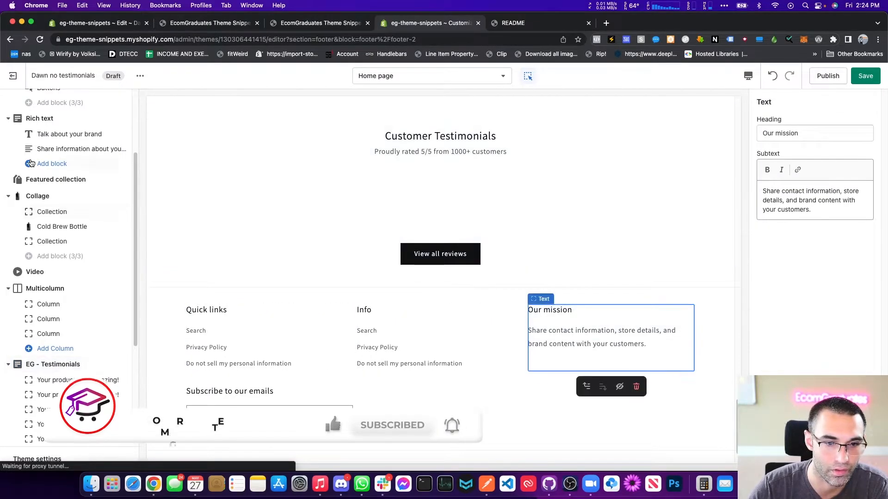
scroll(down, 3)
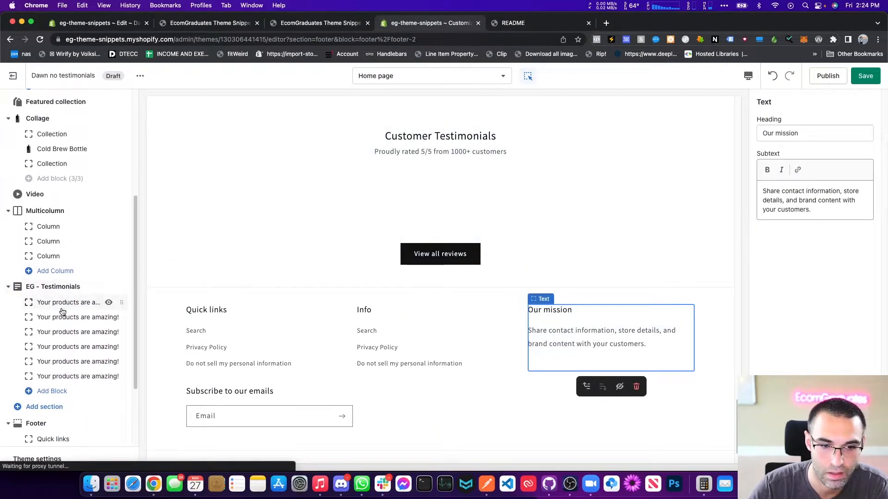
click(68, 302)
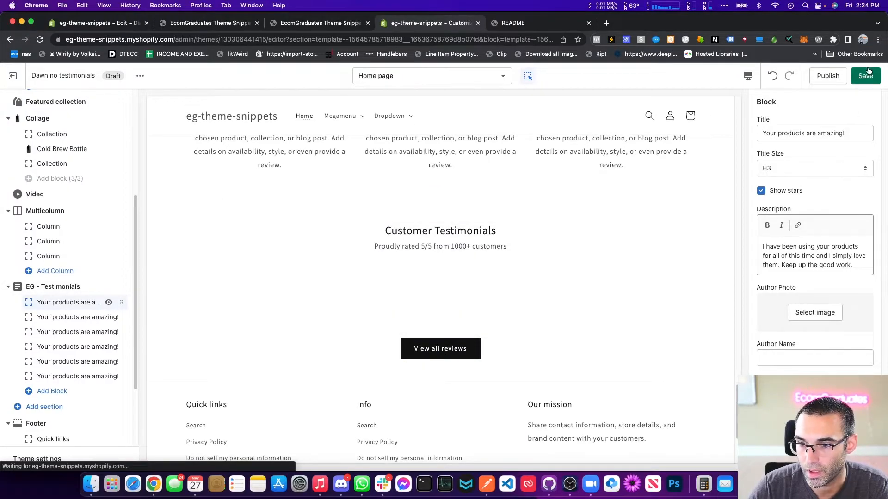
click(814, 312)
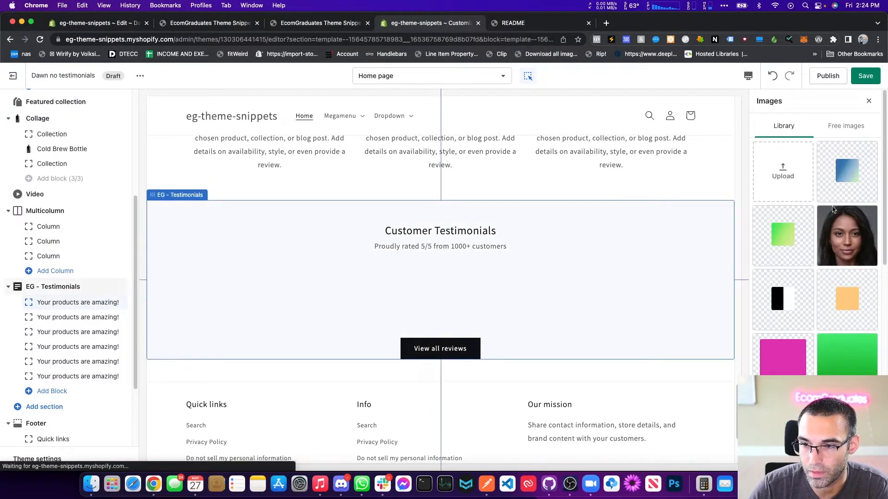
click(77, 302)
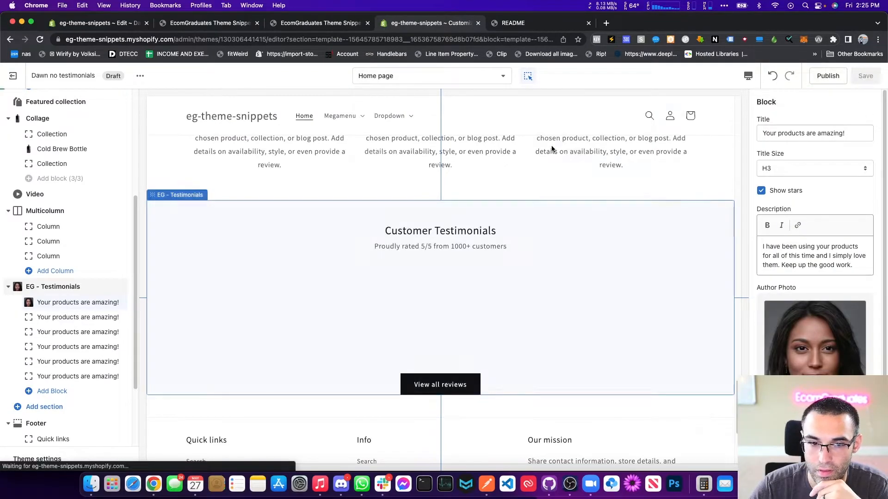
click(865, 75)
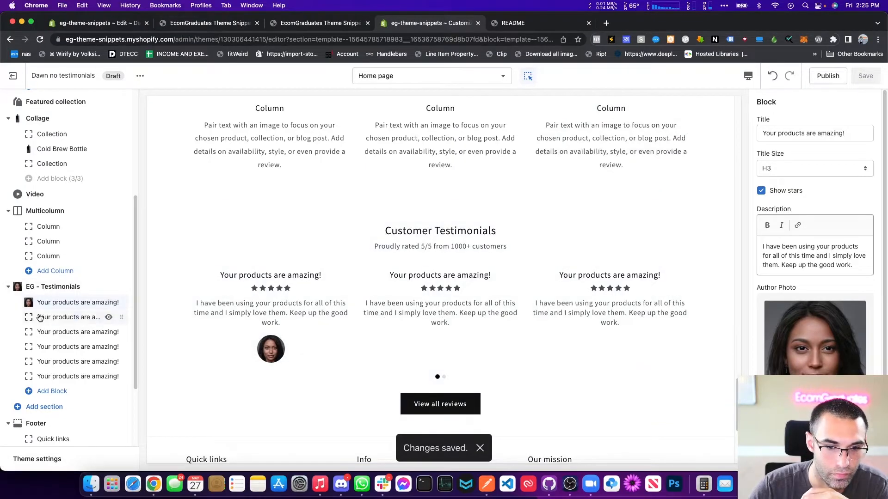
- Move the EG - Testimonials section up two positions so it sits above Rich text
click(77, 317)
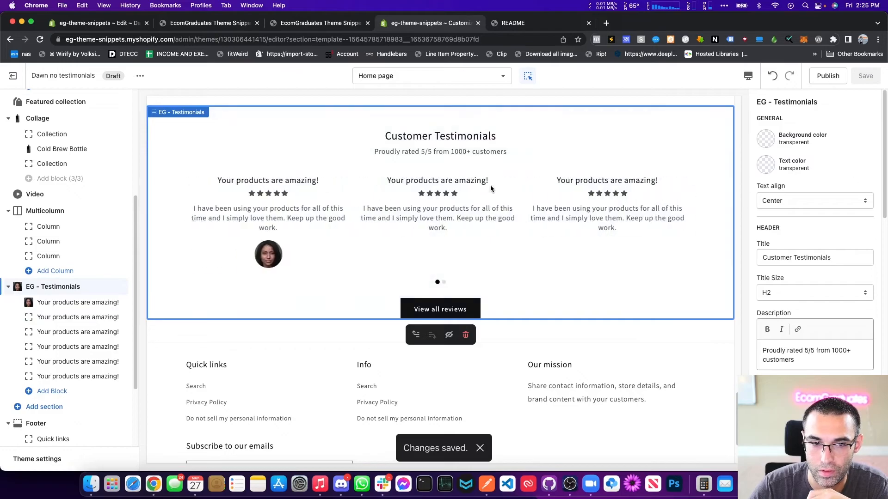
scroll(up, 3)
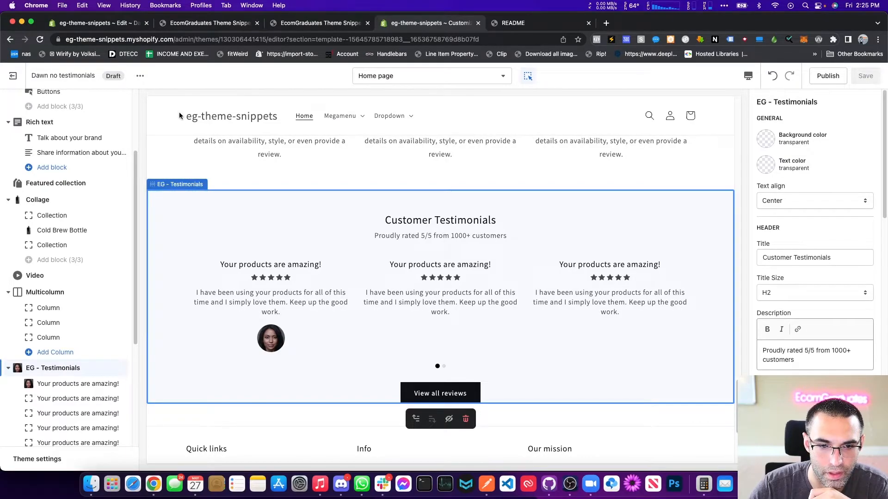
mouse_move(303, 222)
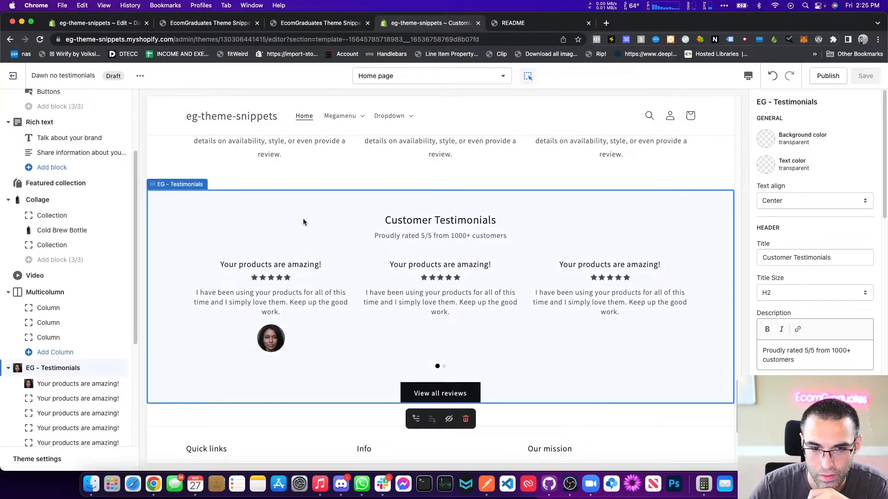
mouse_move(449, 205)
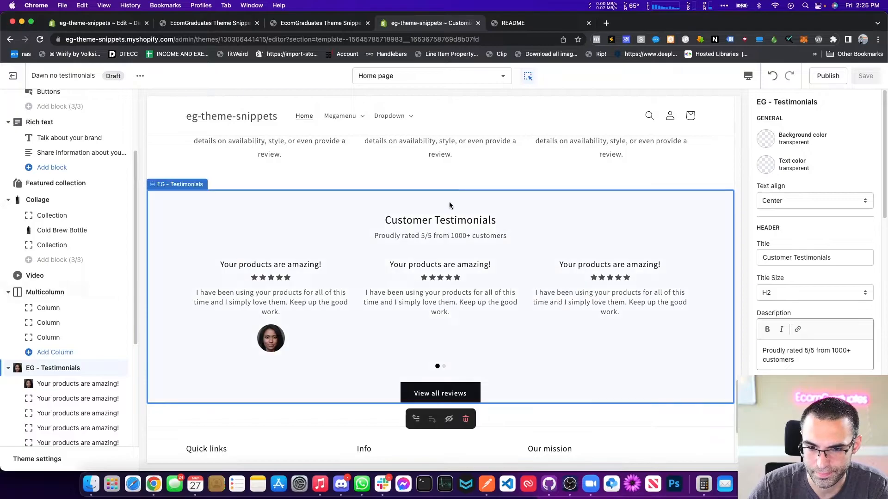
click(415, 406)
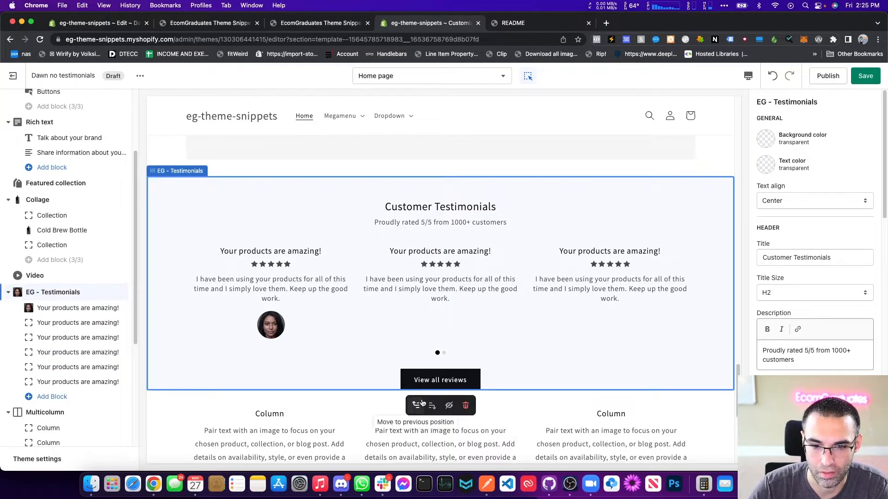
click(415, 406)
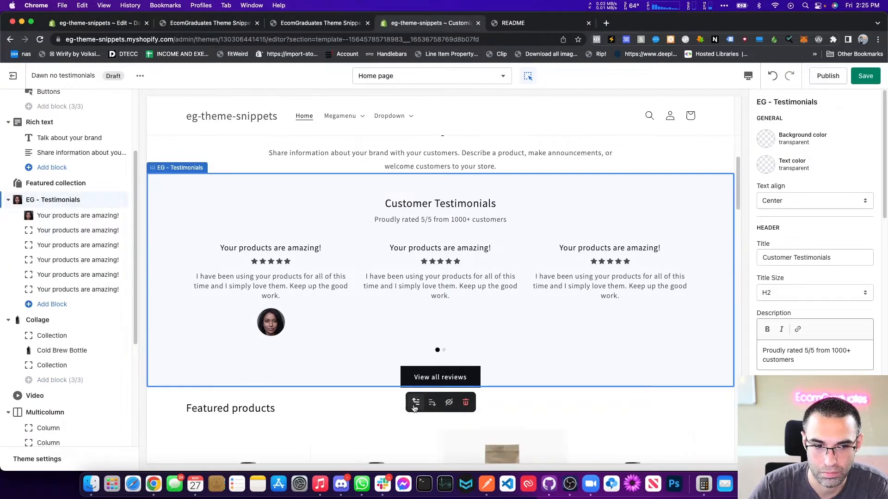
scroll(down, 3)
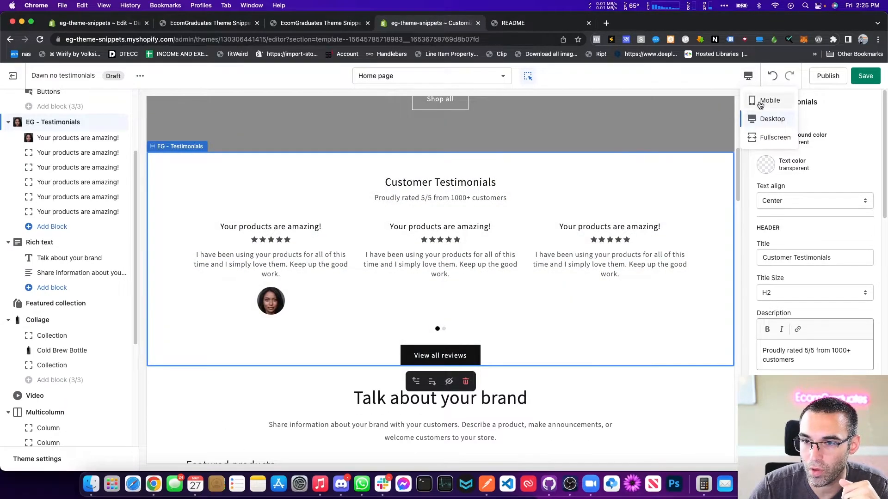
- Preview on mobile and toggle the first testimonial's rating stars off and back on
click(769, 100)
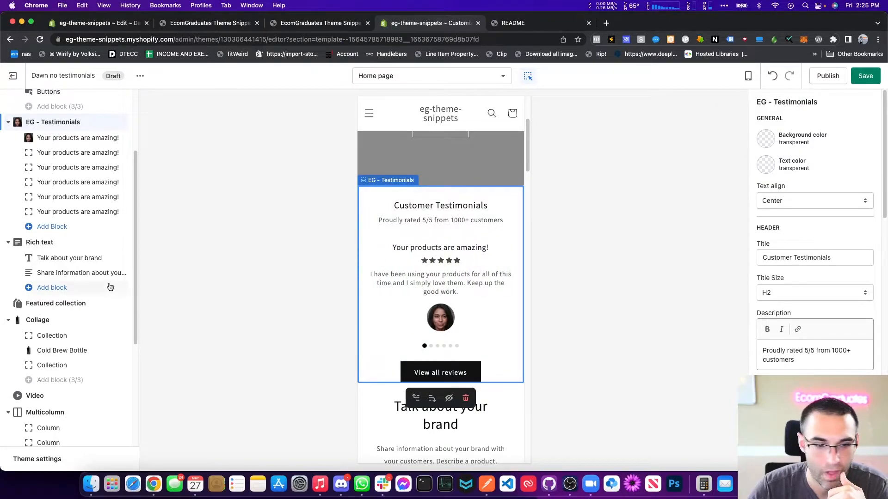
click(78, 137)
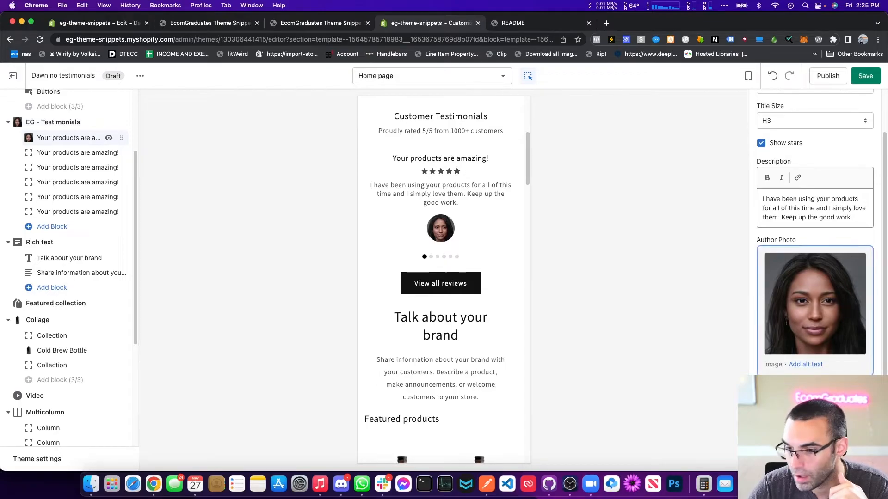
scroll(up, 3)
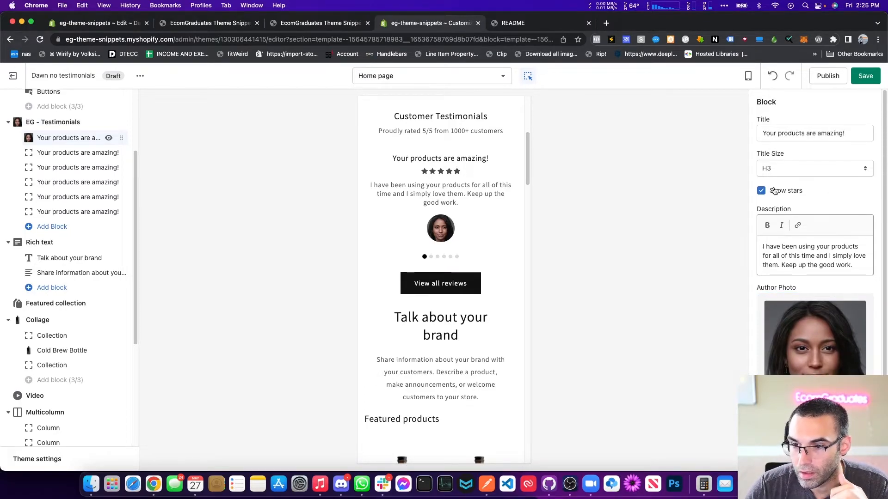
click(761, 190)
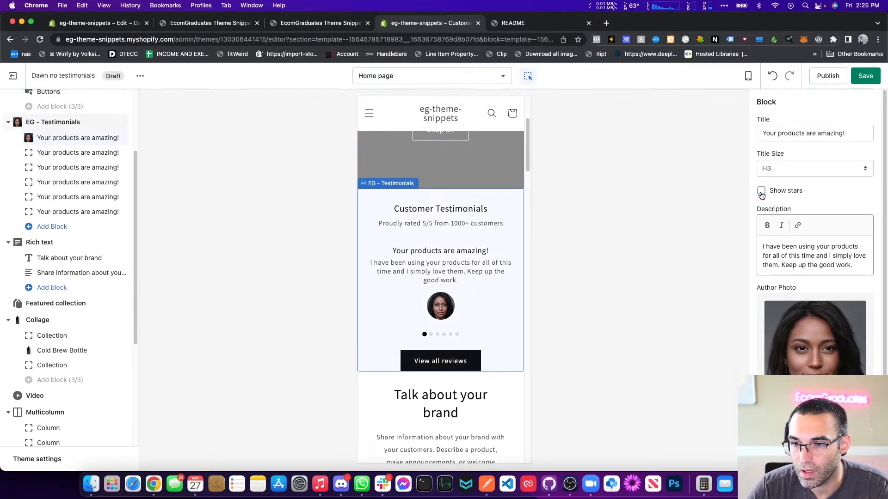
click(814, 168)
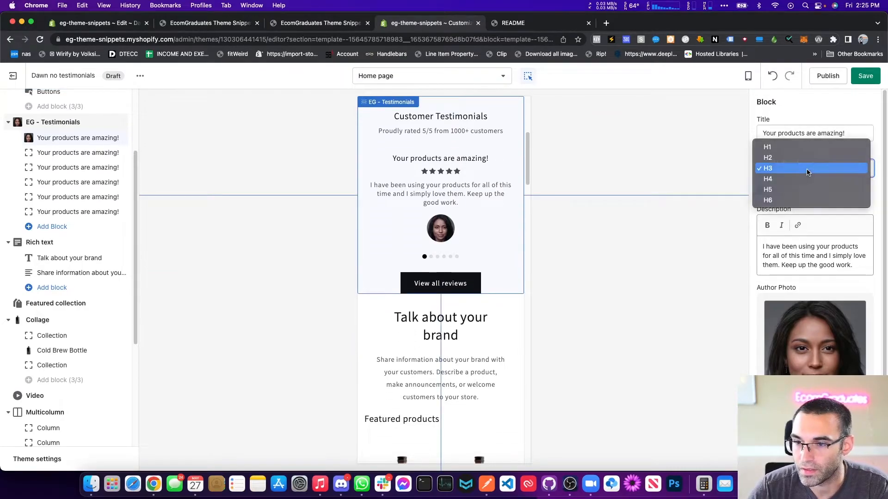
- Review the Title Size options, then open the EG - Testimonials section settings
click(768, 168)
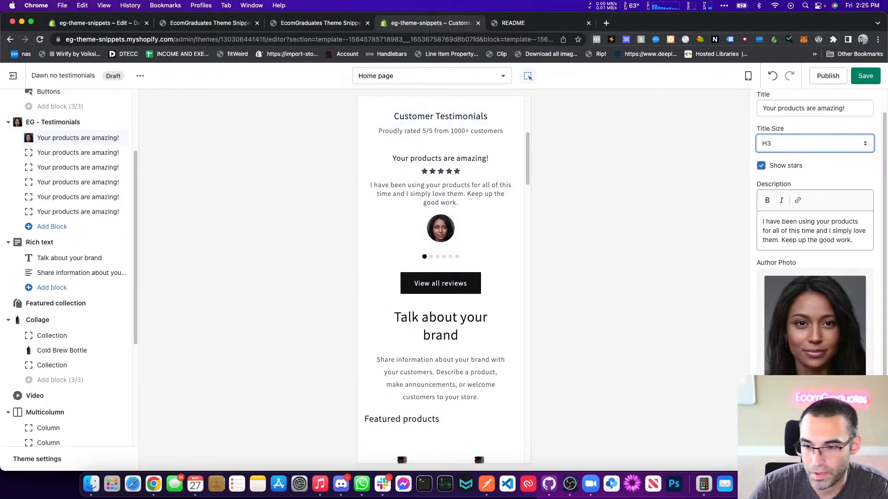
scroll(down, 3)
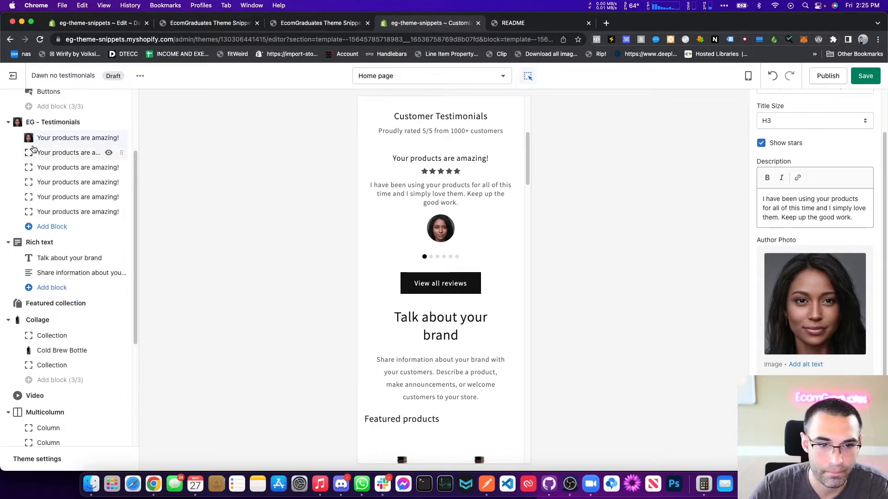
click(53, 122)
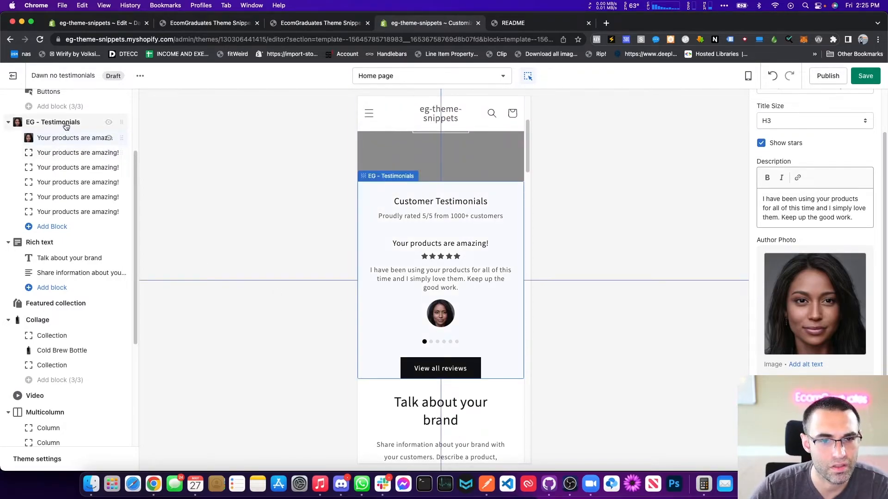
click(53, 121)
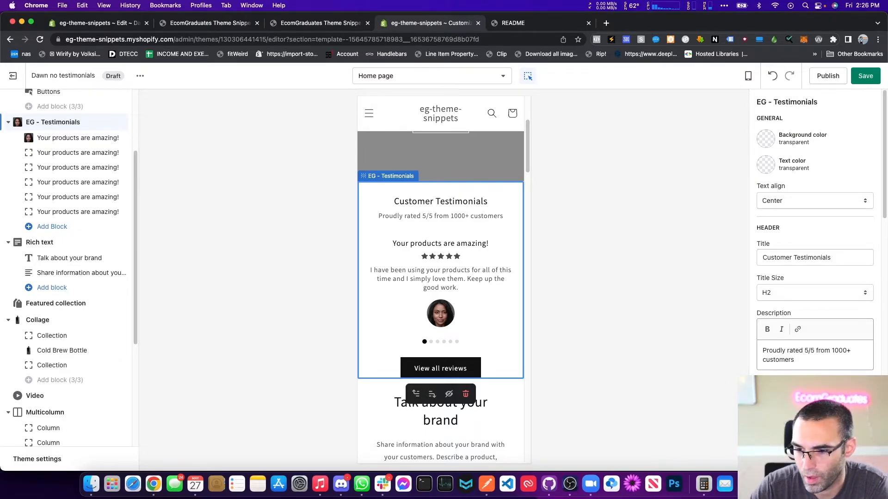
scroll(down, 3)
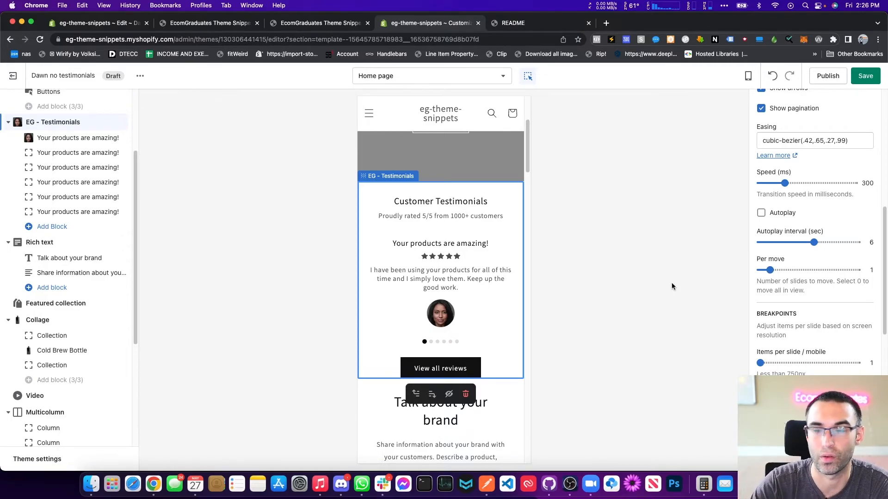
mouse_move(679, 302)
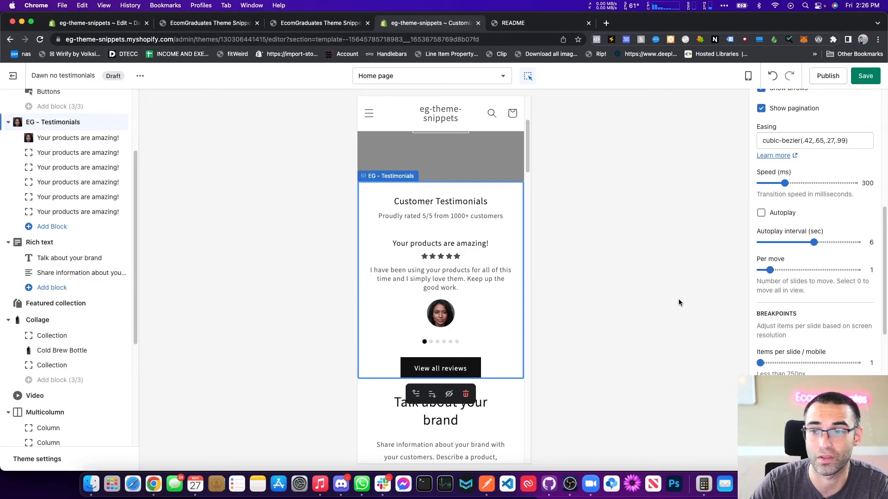